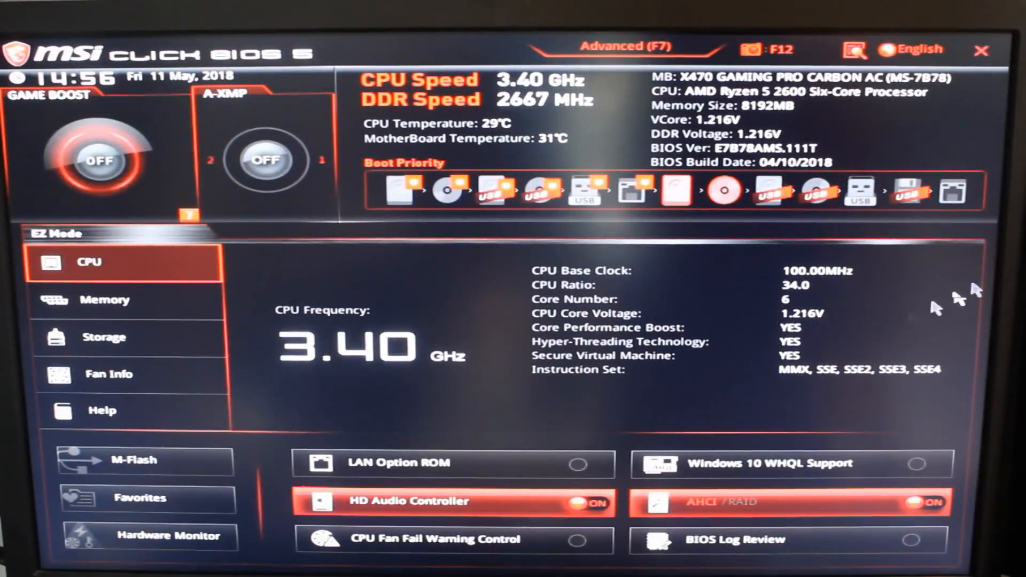
mouse_move(326, 127)
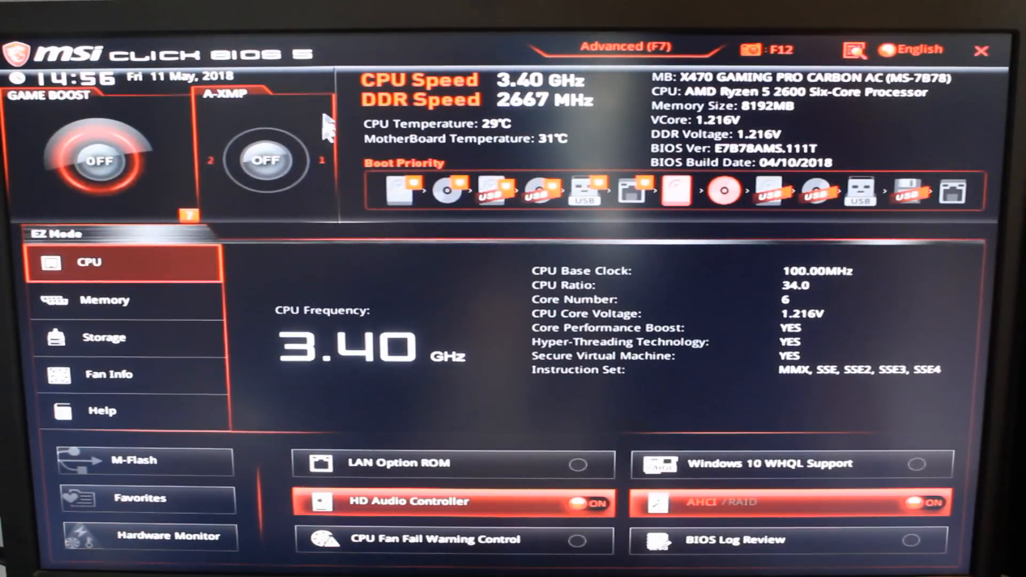
- Show the CPU and system fan curves, speeds and temperatures in EZ Mode's Fan Info
click(108, 374)
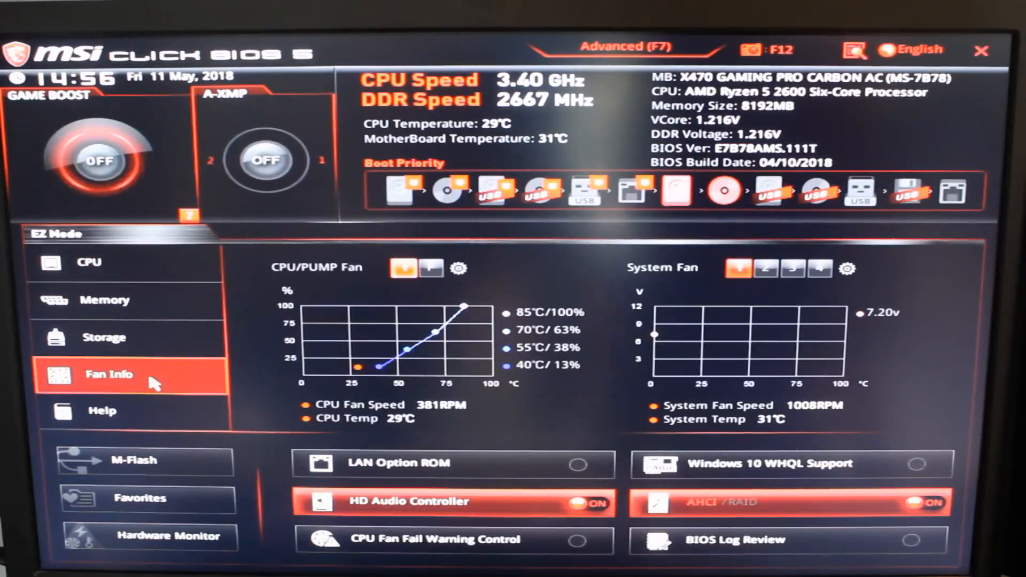
mouse_move(149, 536)
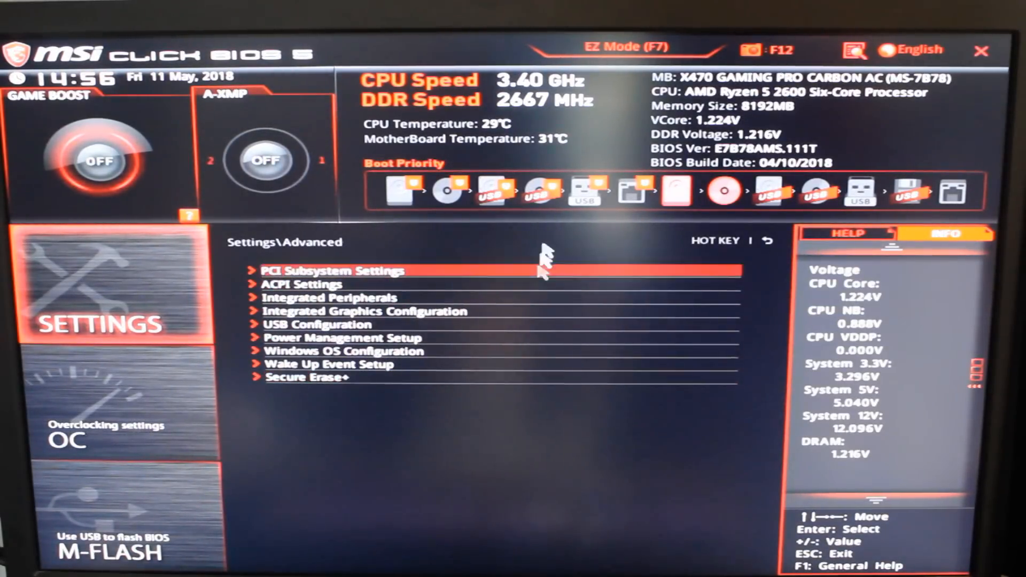
- Browse the OC page's CPU, memory and voltage settings
click(117, 405)
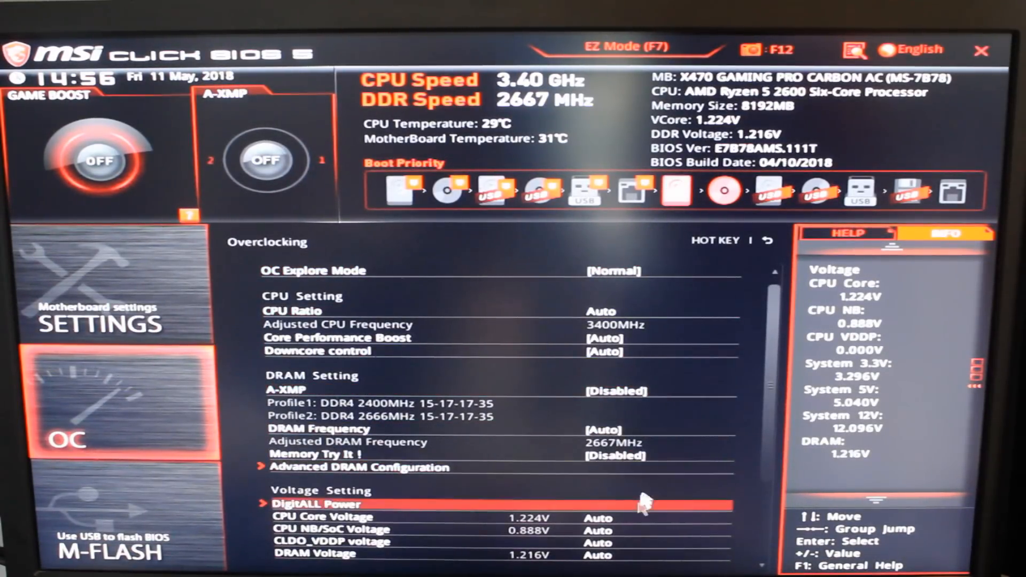
scroll(down, 3)
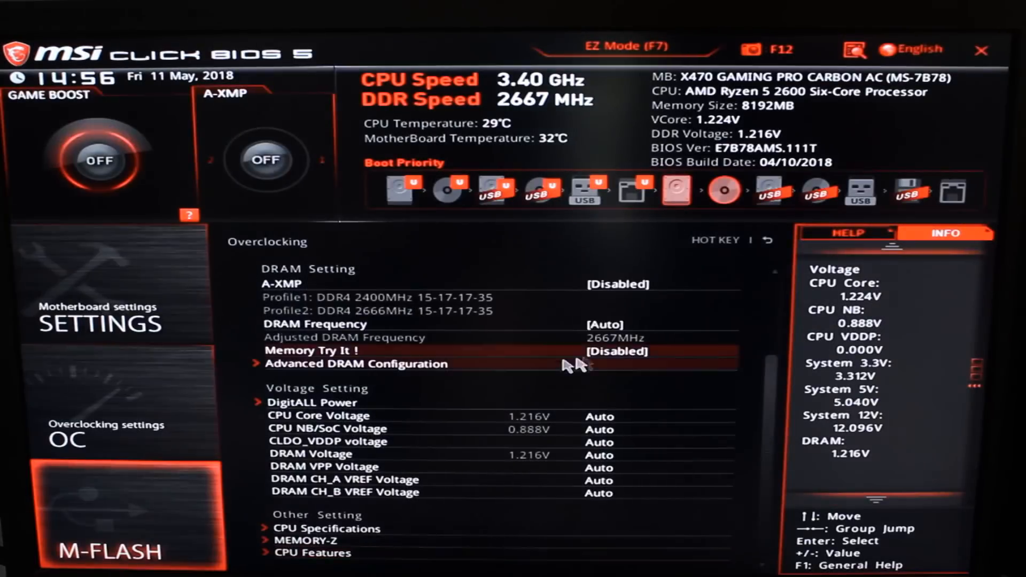
- Bring up the Save & Exit options from the Settings categories
click(98, 321)
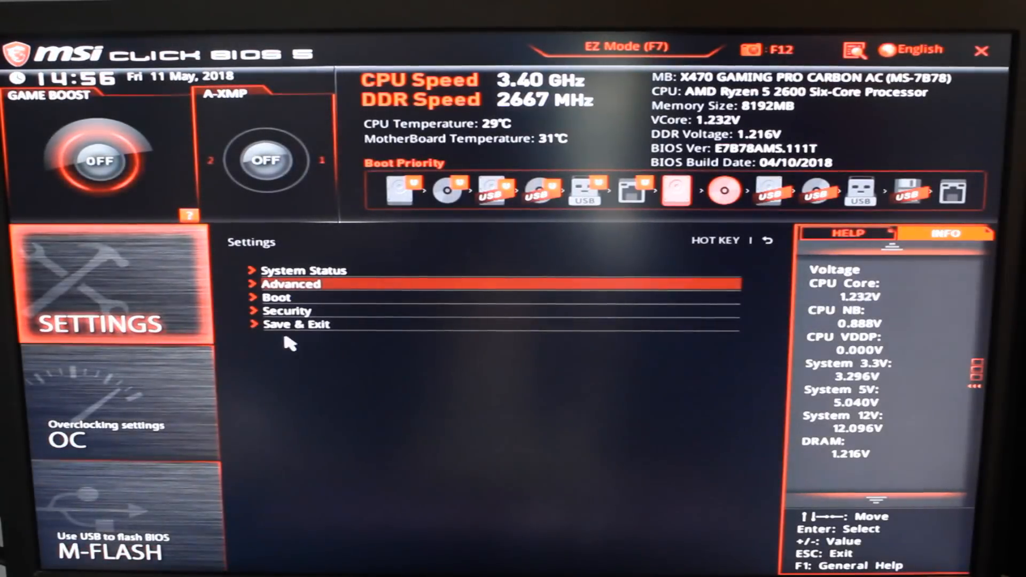
click(296, 323)
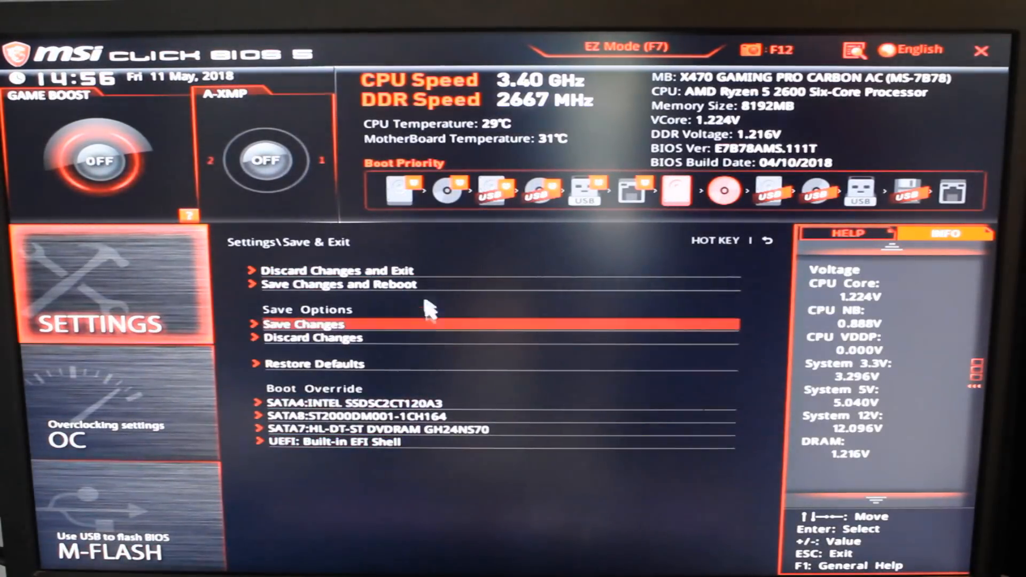